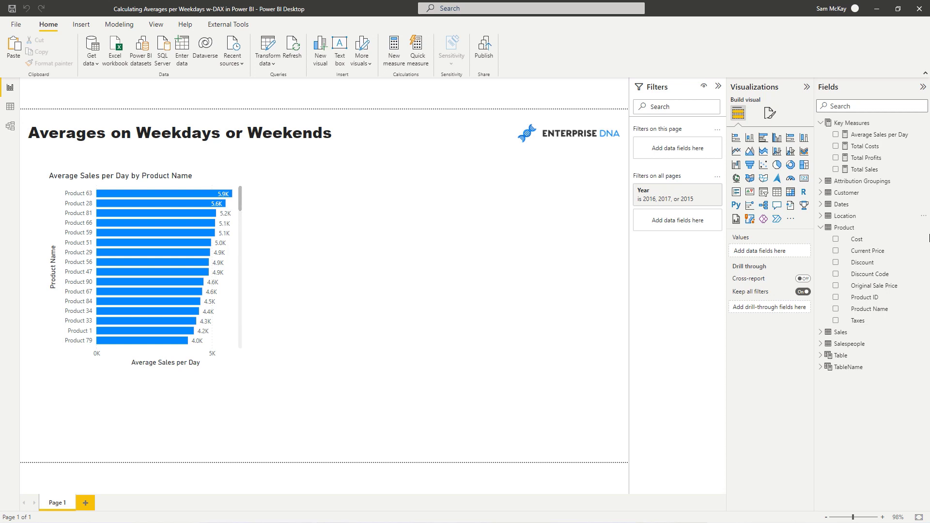
mouse_move(925, 206)
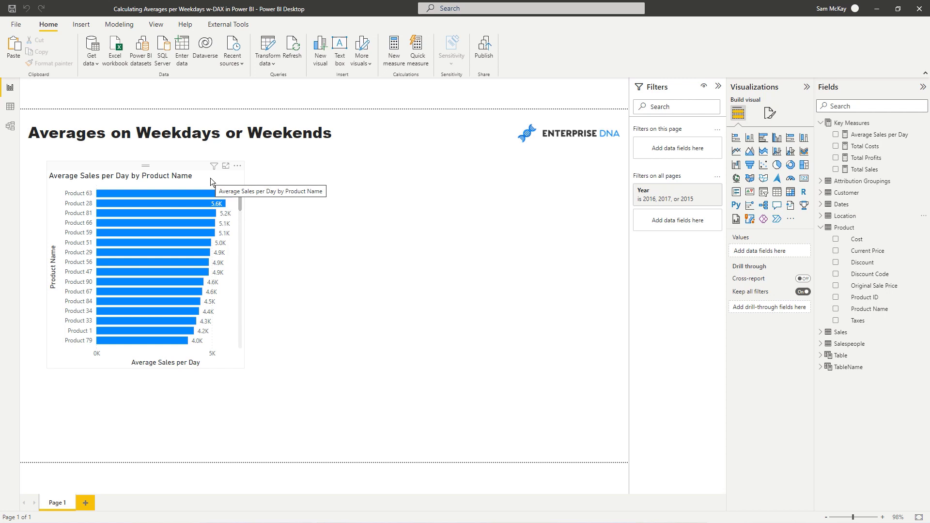
mouse_move(204, 179)
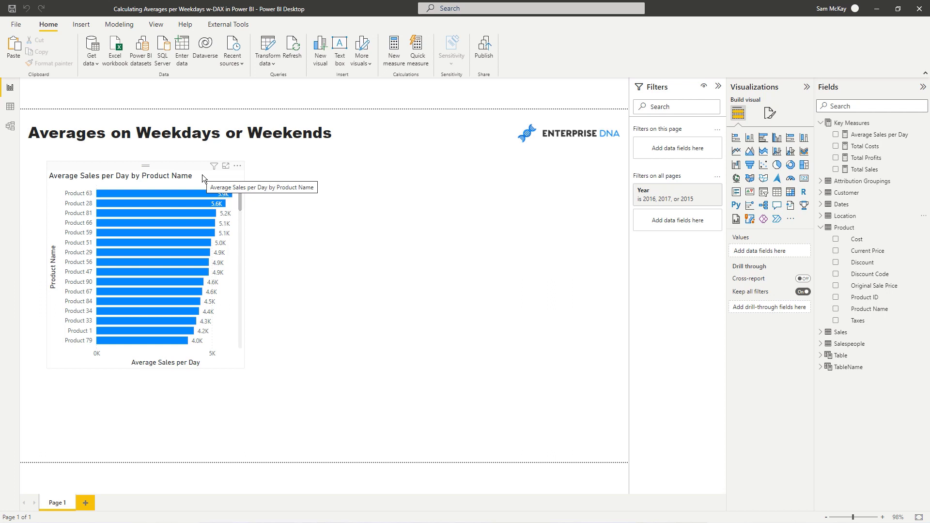
mouse_move(468, 178)
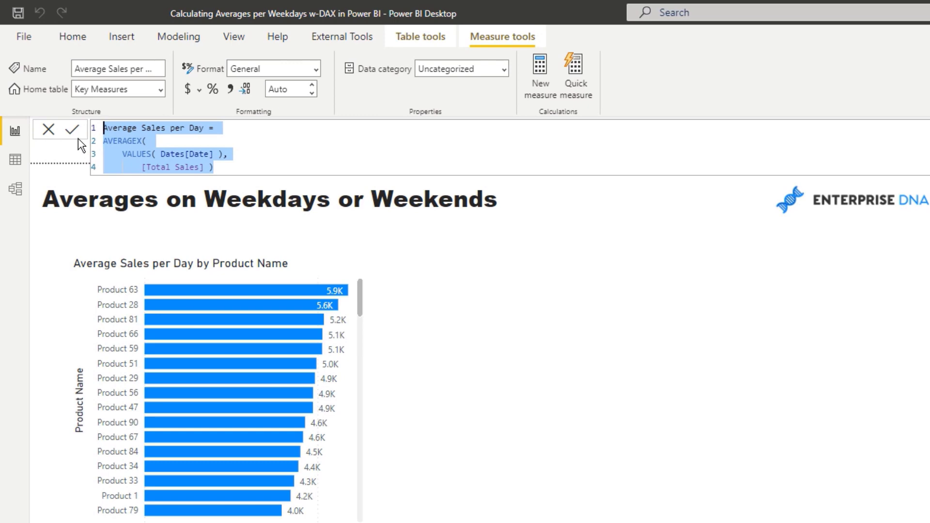
Step: Confirm the Average Sales per Day formula, which averages Total Sales over each date
left_click(73, 129)
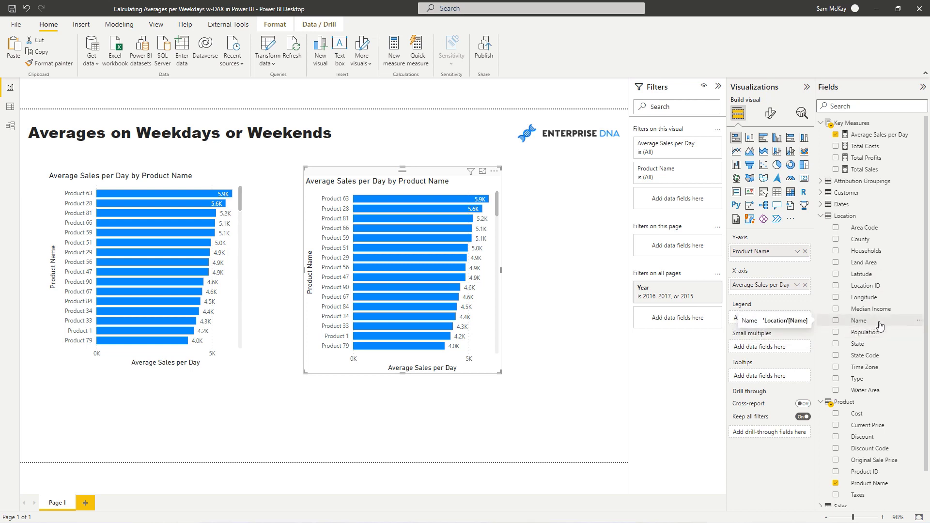
Step: Break the copied Average Sales per Day chart down by location Name
left_click(836, 320)
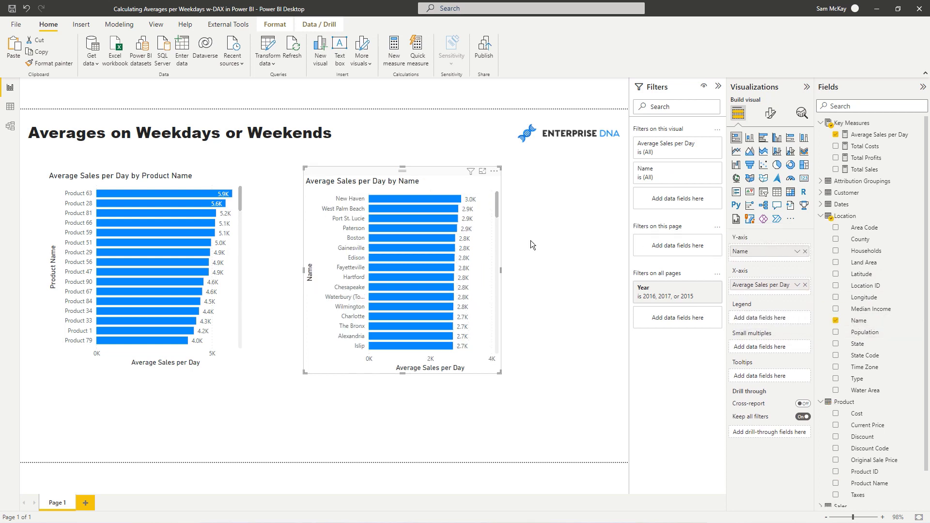
mouse_move(436, 182)
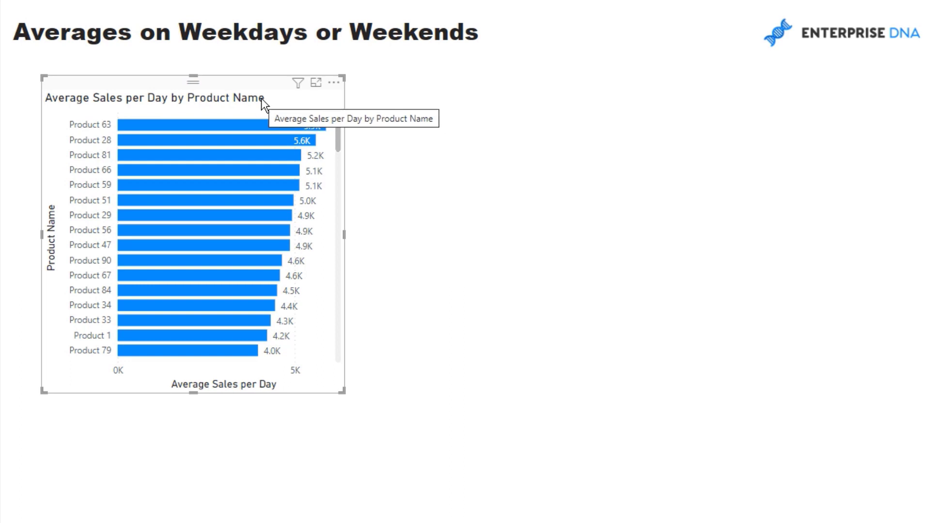
mouse_move(266, 93)
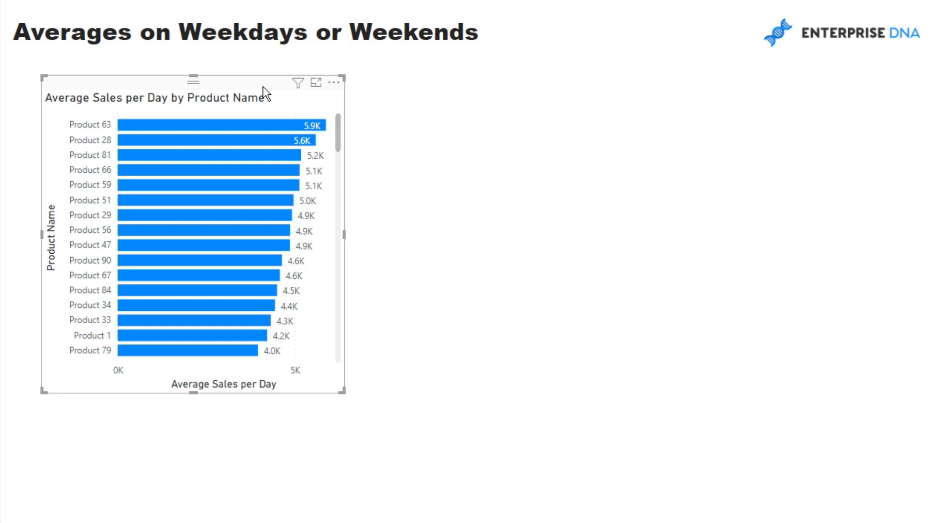
mouse_move(263, 94)
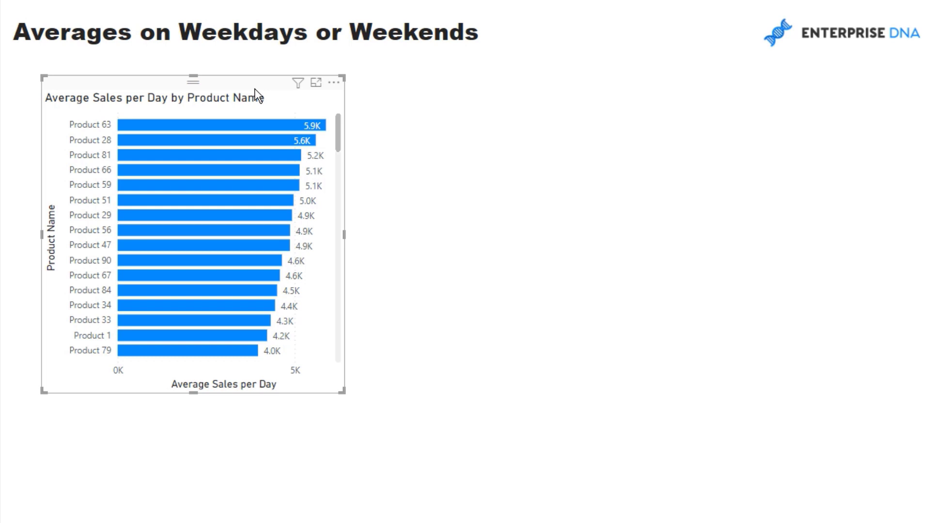
mouse_move(255, 97)
type("Average")
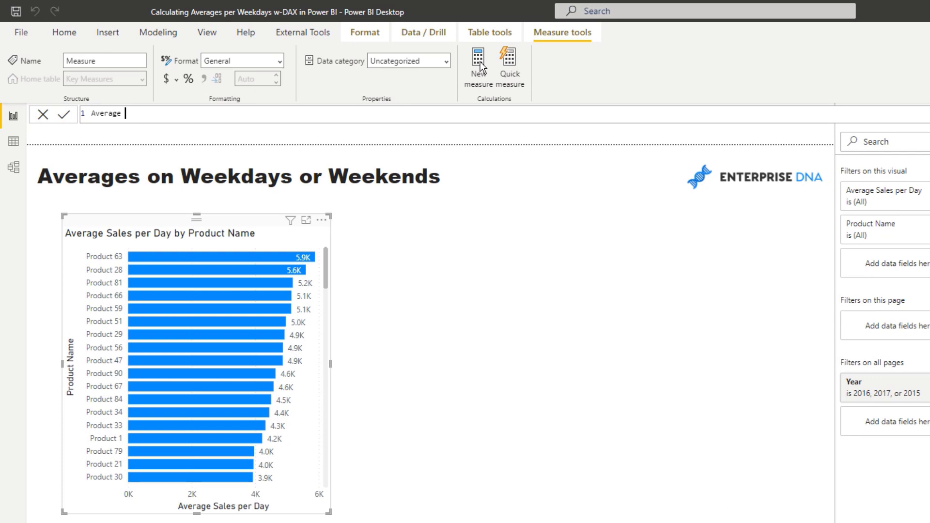
Step: Name the new measure 'Average Sales per Weekday ='
type("Sales")
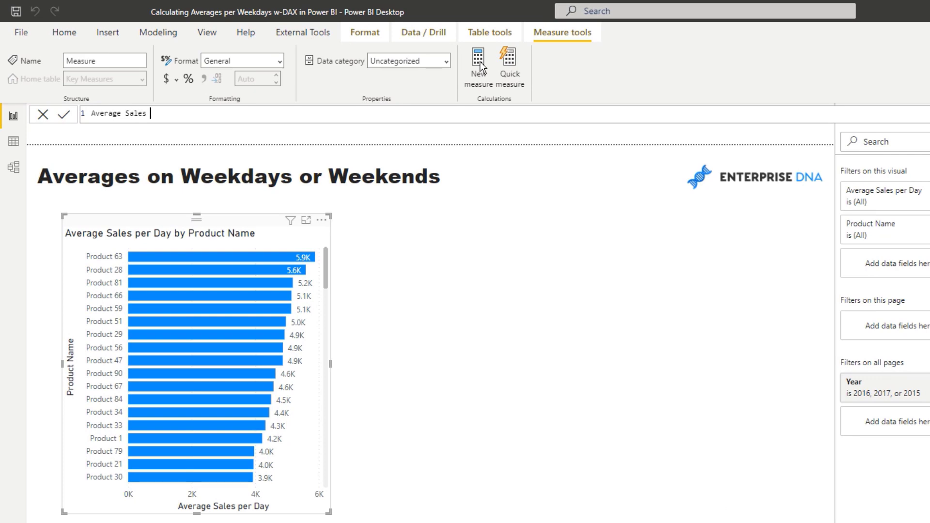
type("per Weekday")
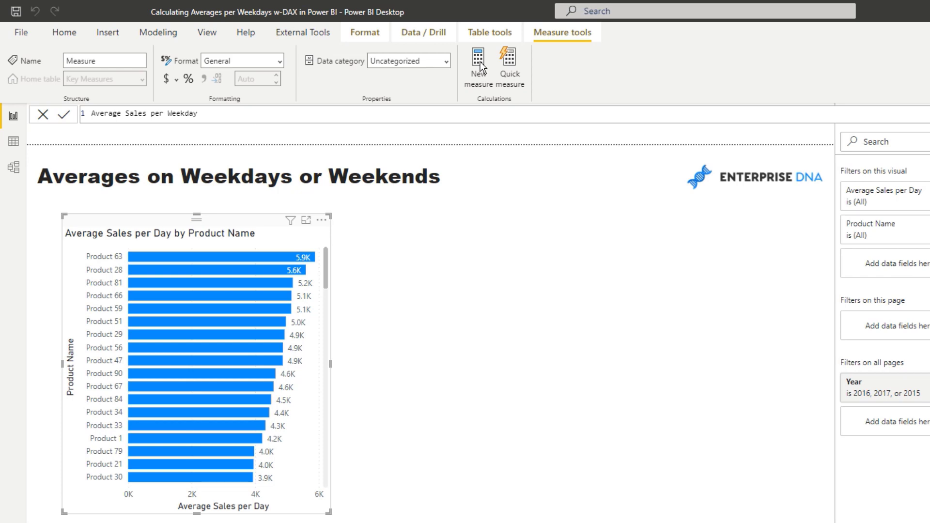
type("=")
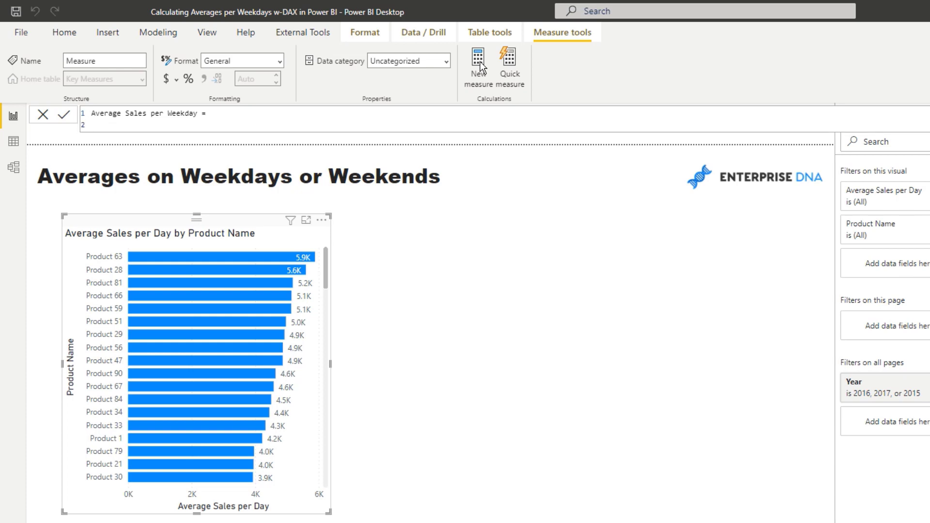
Step: Begin the formula with 'VAR WeekdayTable = FILTER('
type("VAR")
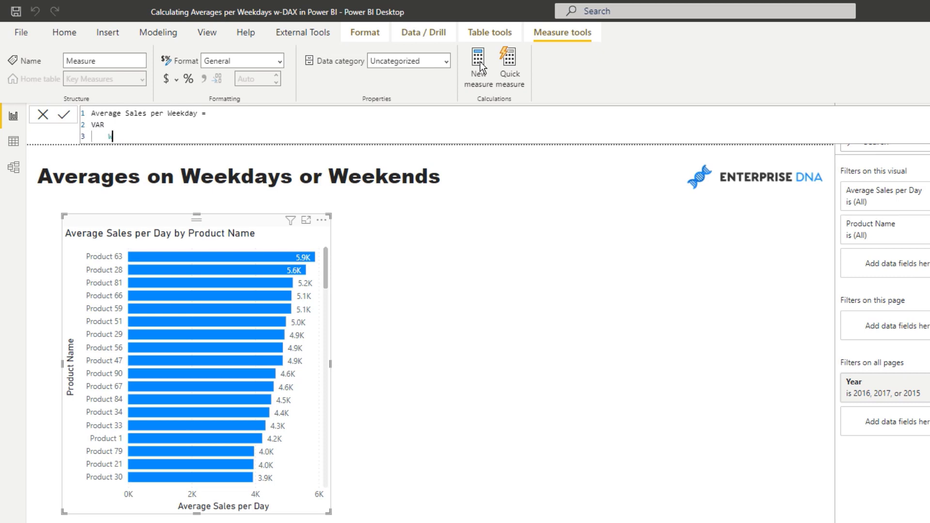
type("WeekdayT")
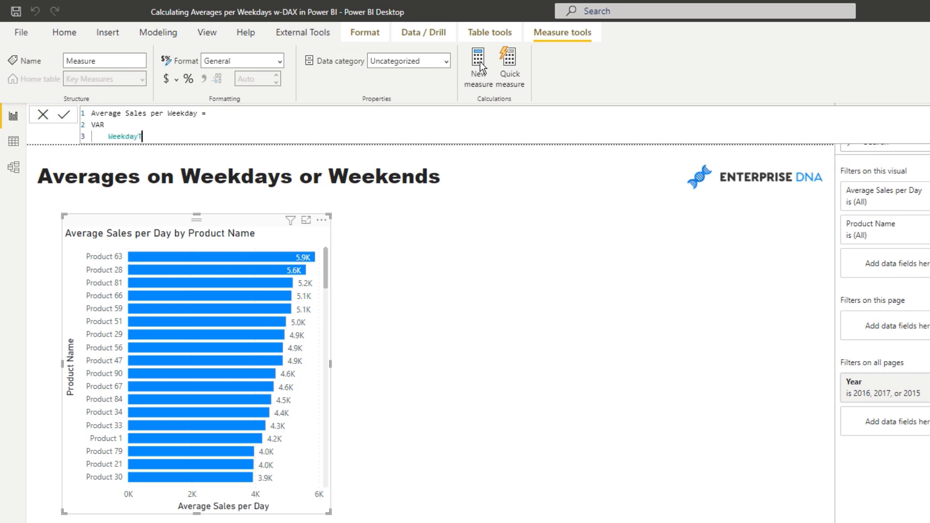
type("able")
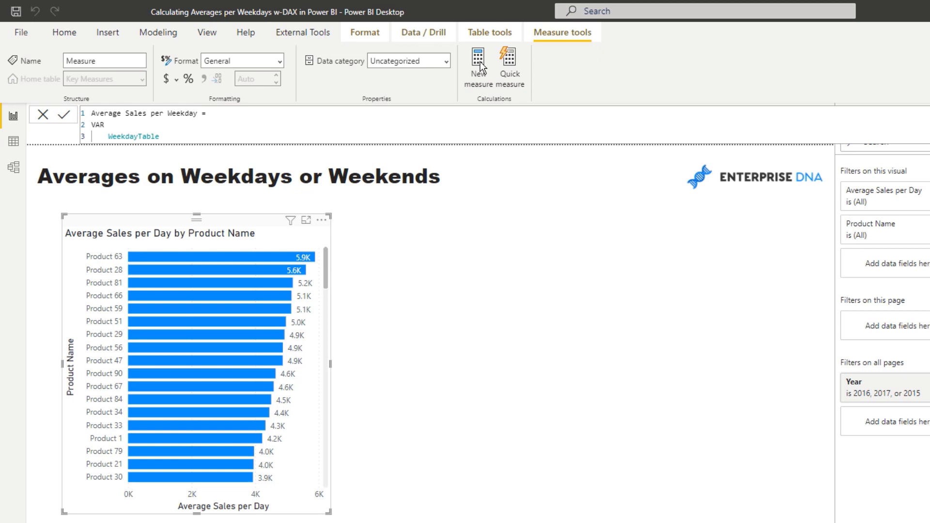
type("=")
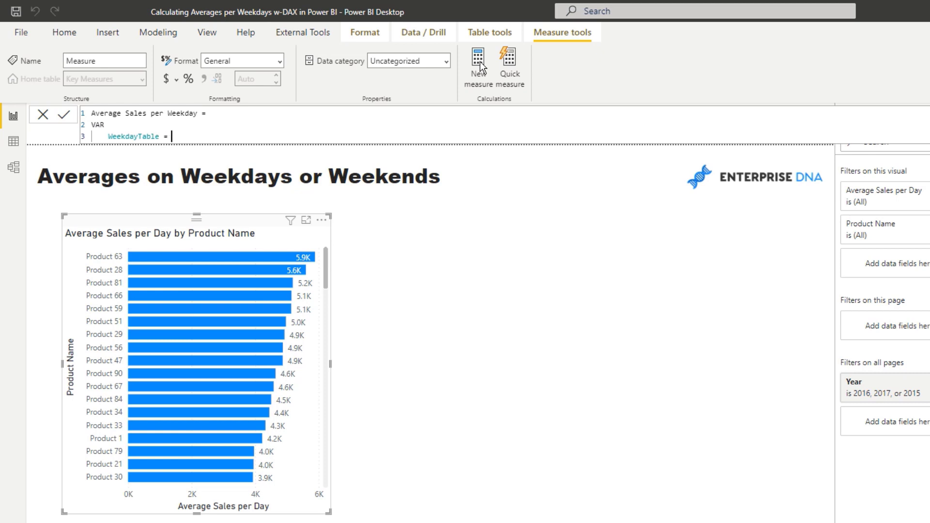
type("FILTER(")
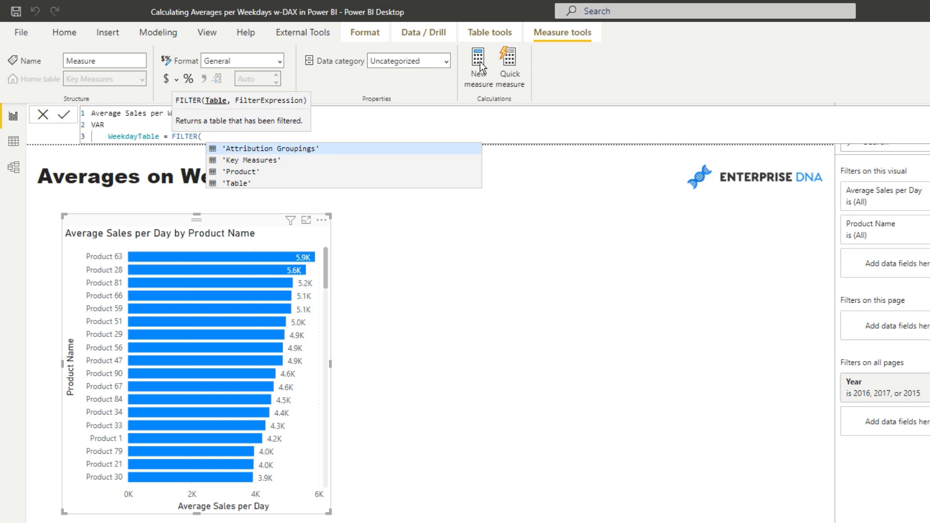
Step: Filter Dates to exclude DayInWeek 6 and 0 in the WeekdayTable variable
type("Dates")
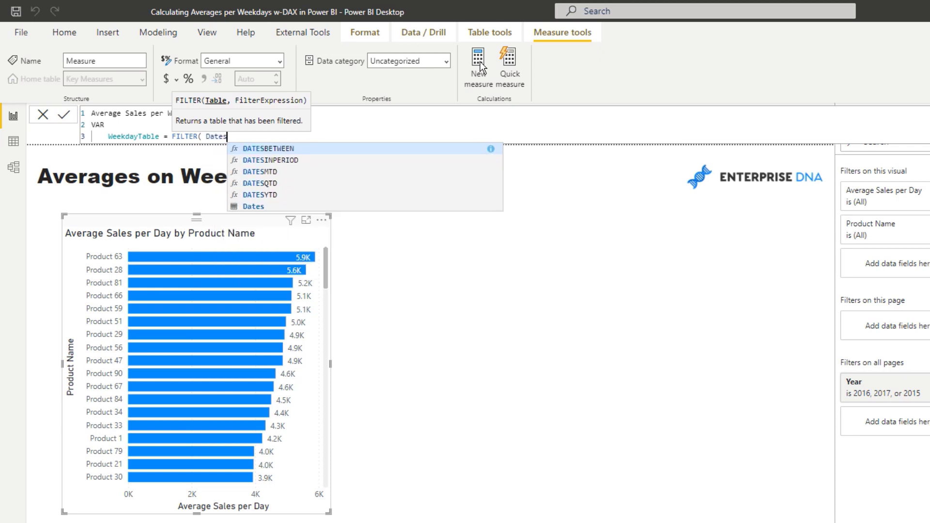
type(",")
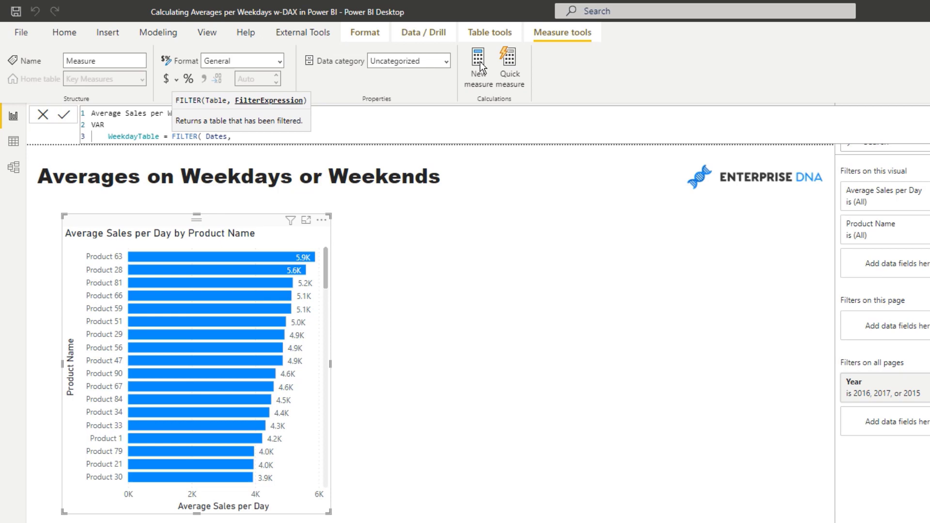
type("Day")
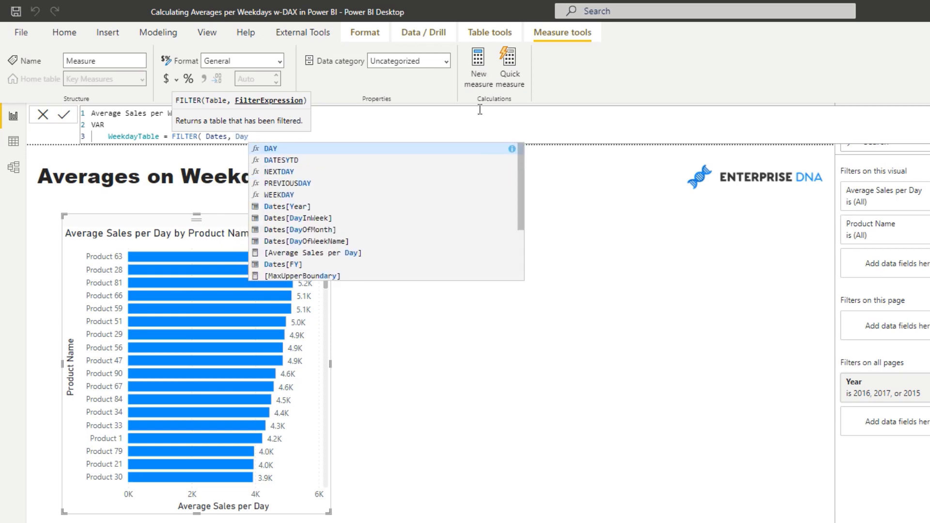
mouse_move(404, 226)
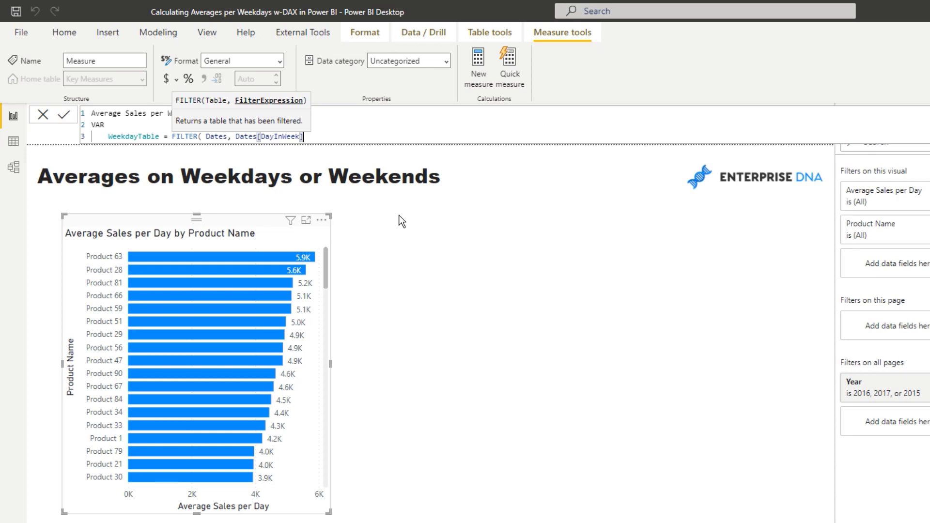
type("=")
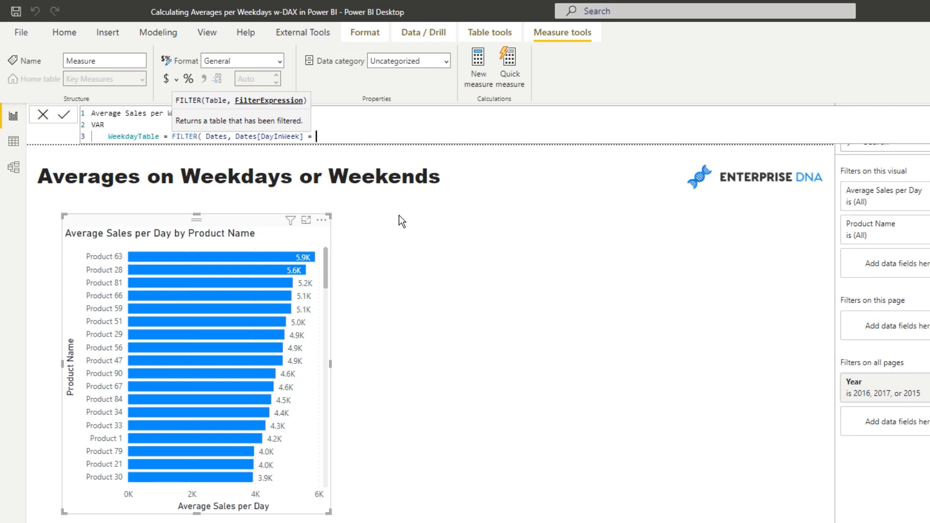
type("6 &&")
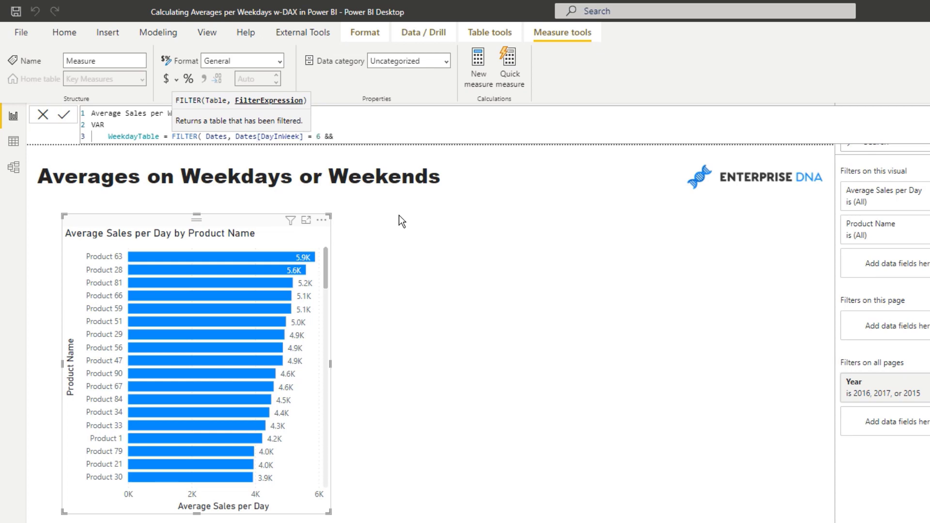
type("Da")
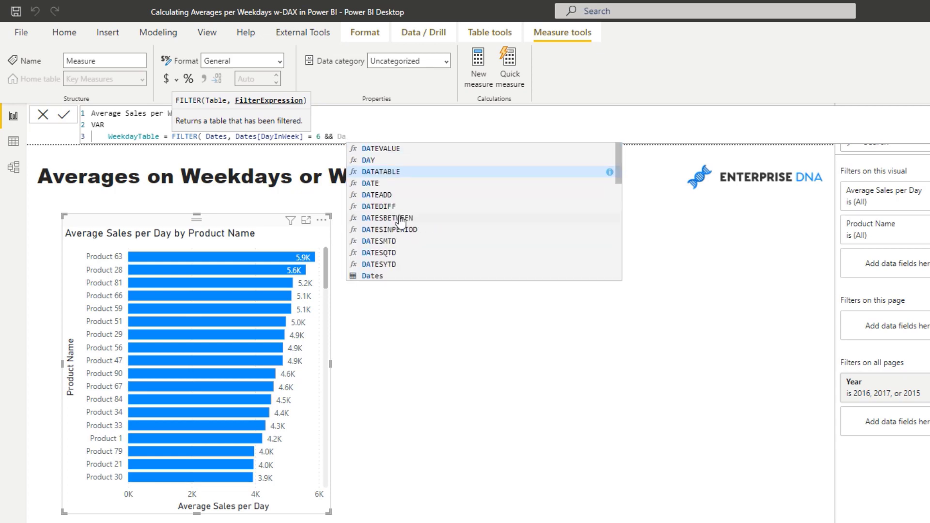
type("Dates[DayInWeek] <> 0 )")
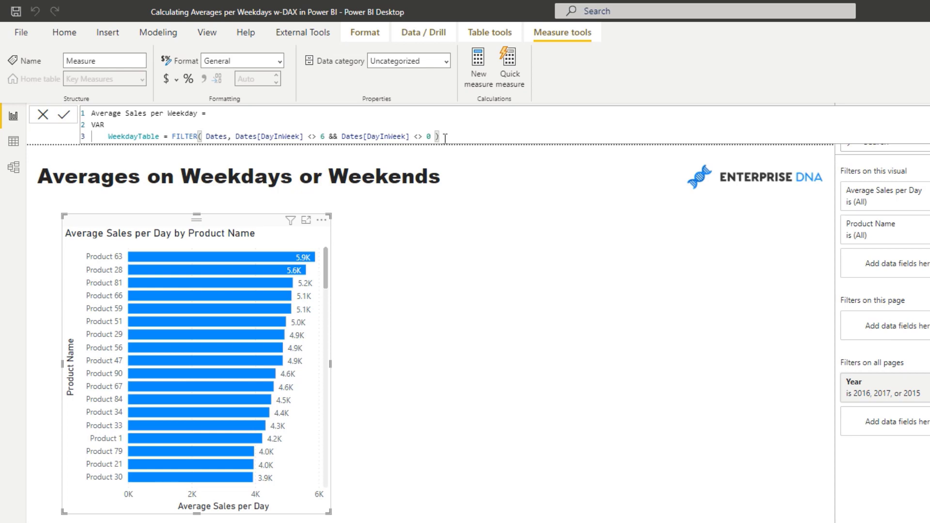
Step: Add RETURN AVERAGEX over WeekdayTable with Total Sales
key("enter")
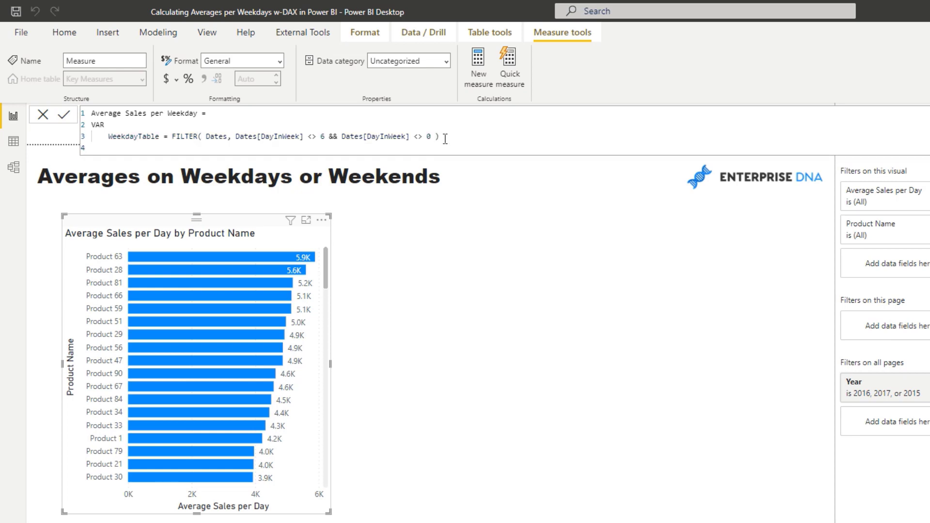
type("RETURN")
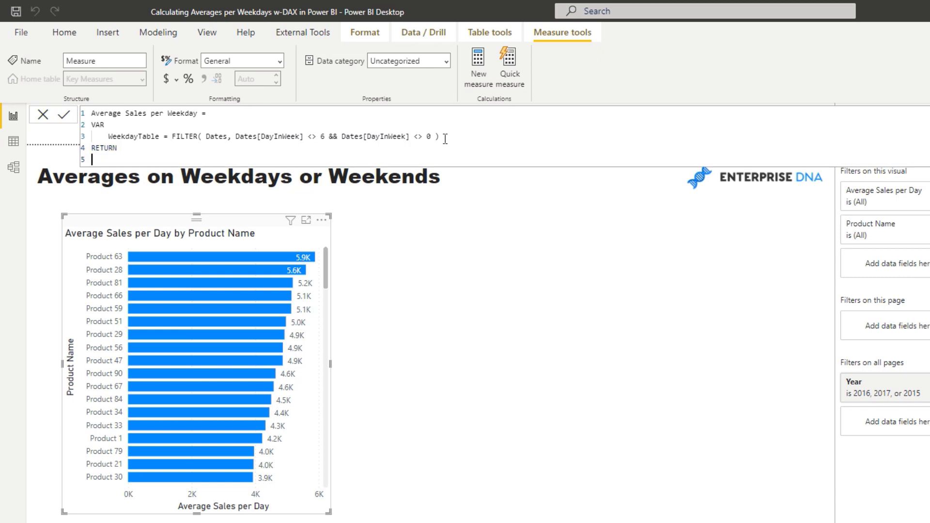
type("AVERAGEX(")
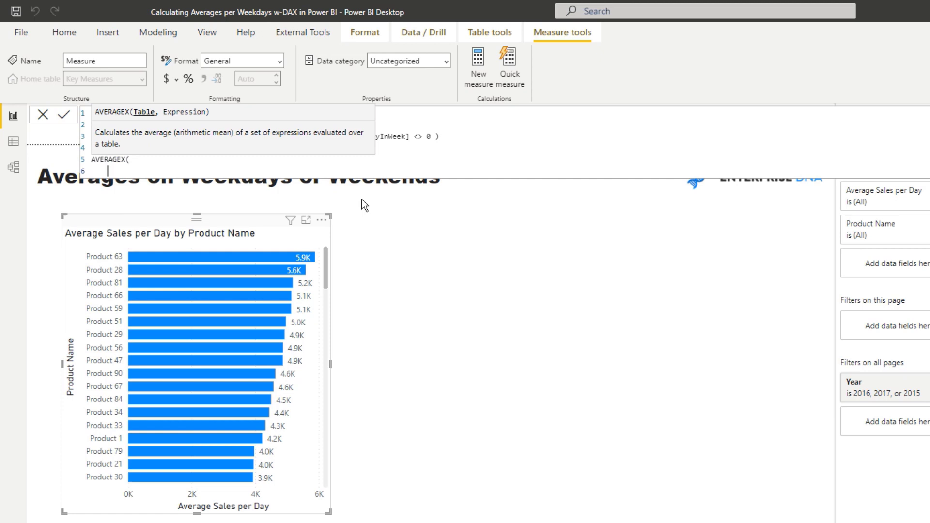
type("WeekdayTable,")
type("[Total Sales] )")
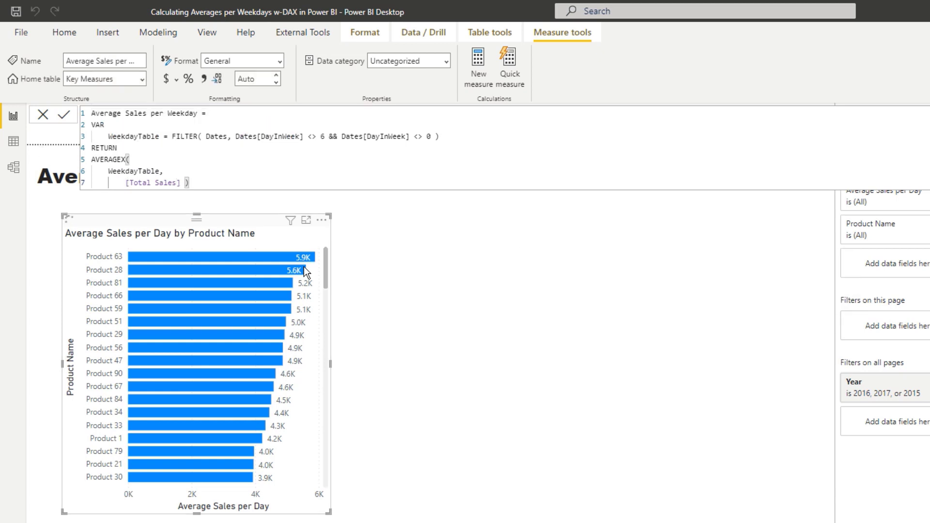
Step: Review the WeekdayTable variable in AVERAGEX and the weekday date filter
double_click(133, 171)
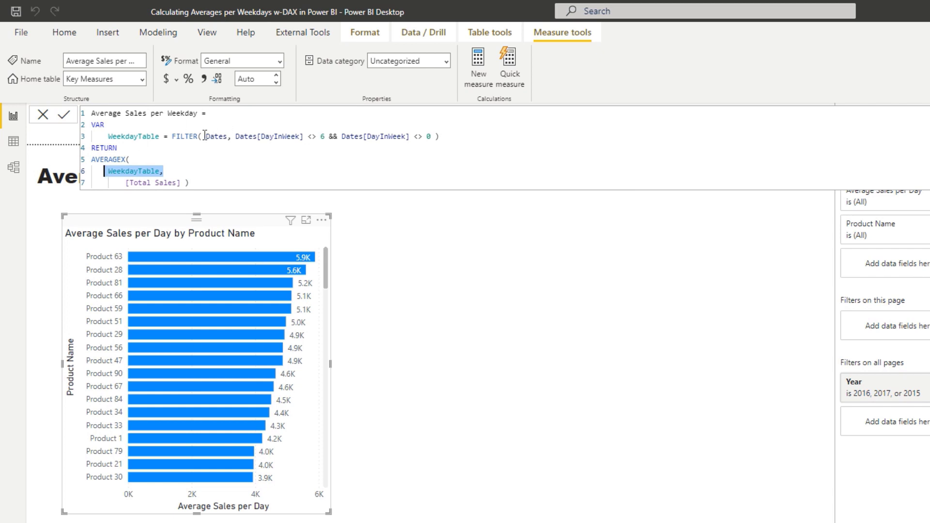
left_click(206, 135)
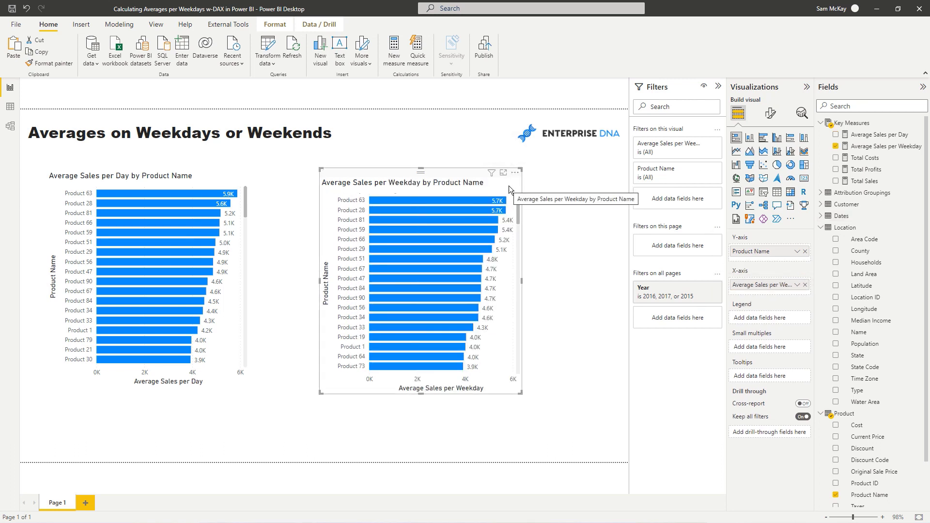
mouse_move(451, 174)
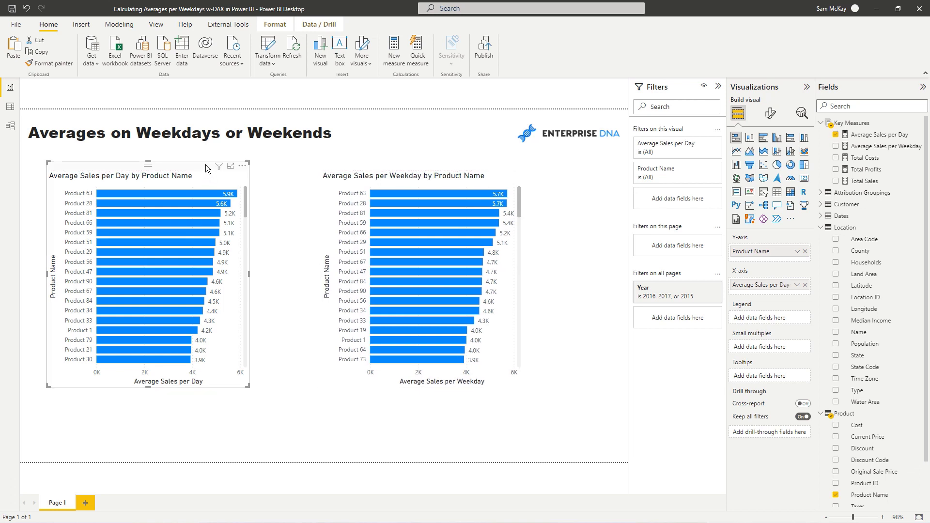
mouse_move(364, 165)
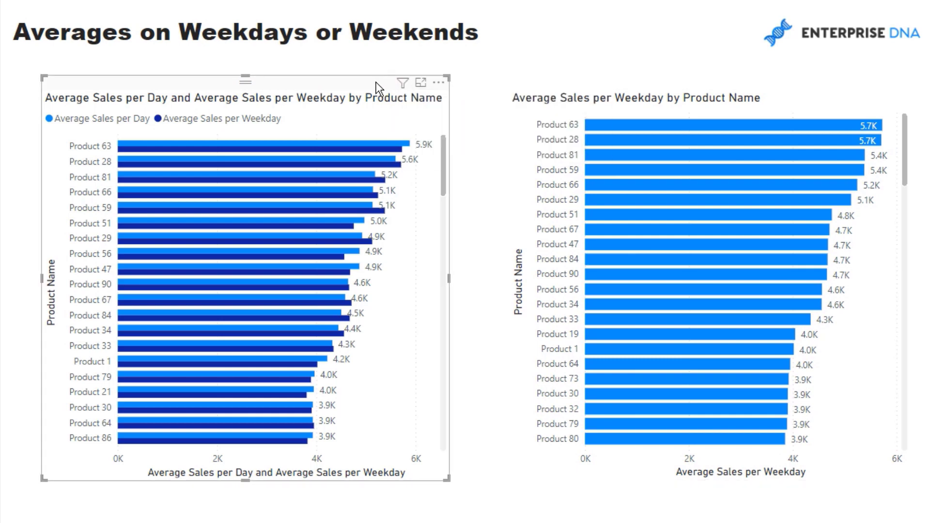
mouse_move(218, 118)
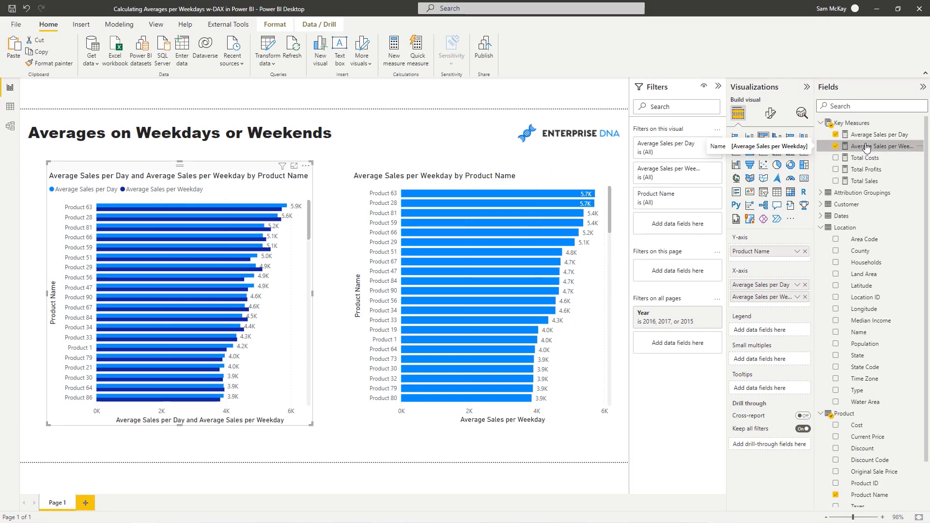
Step: Select the Average Sales per Weekday measure to view its formula
left_click(882, 146)
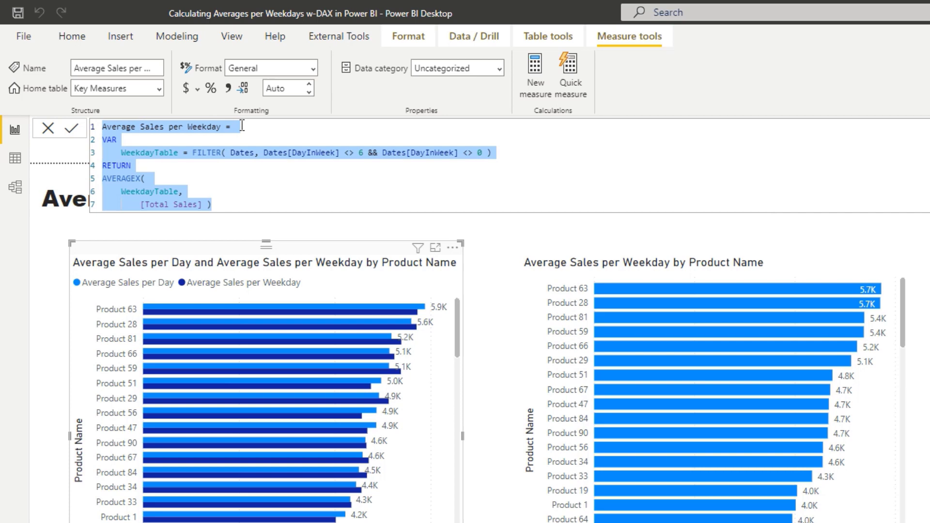
mouse_move(534, 77)
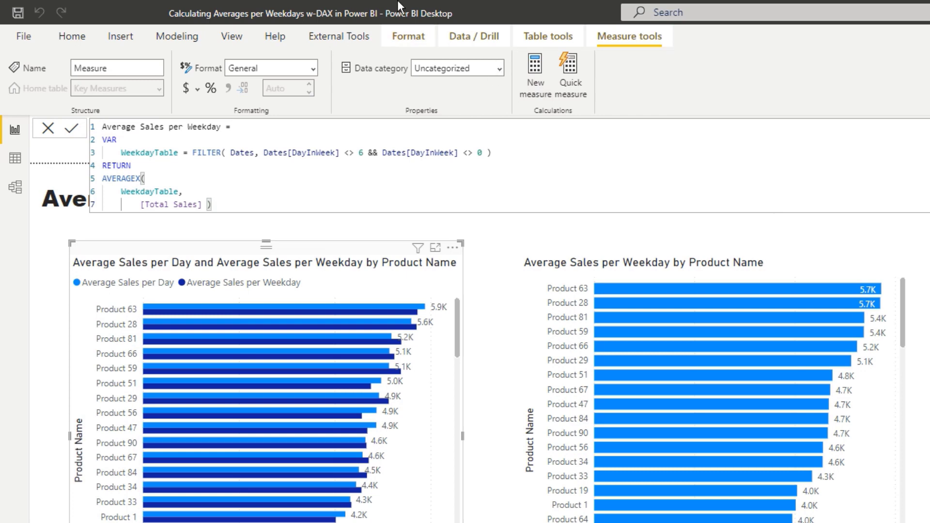
Step: Select the word Weekday in the copied measure's name
double_click(213, 127)
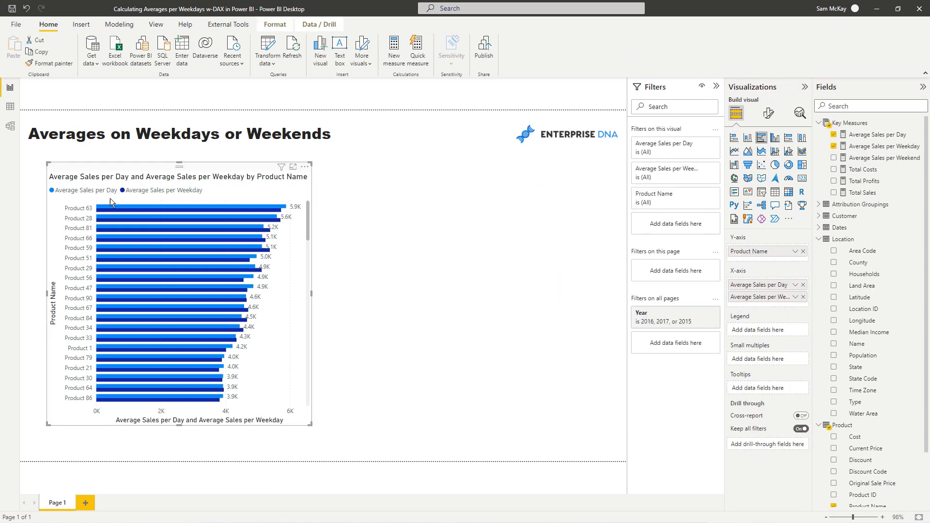
mouse_move(796, 287)
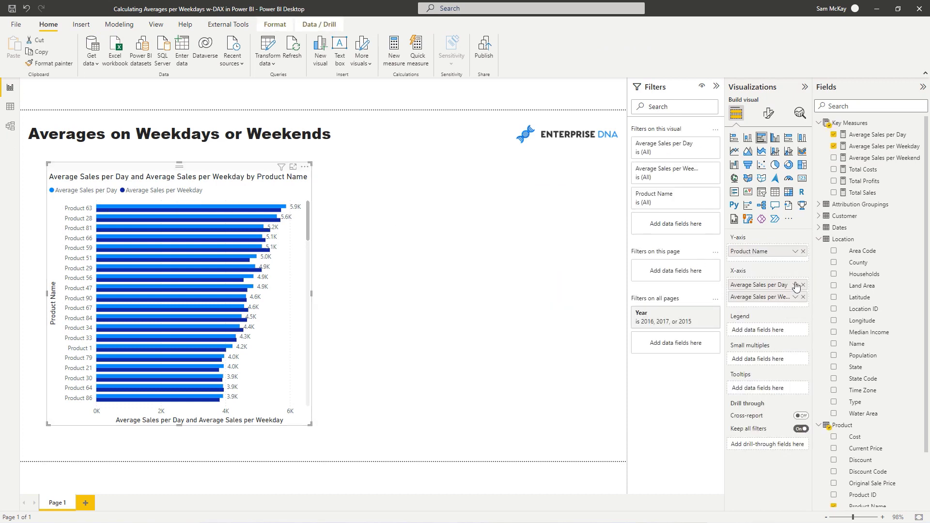
mouse_move(884, 158)
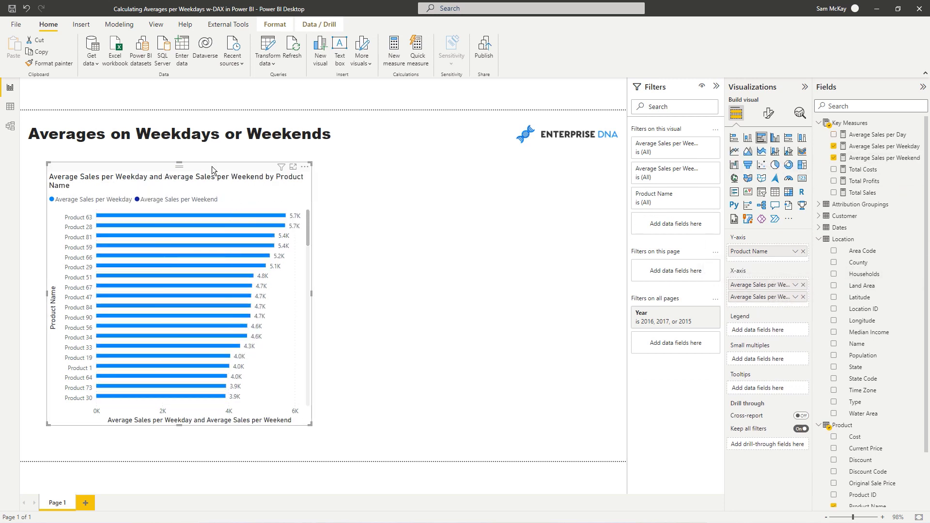
mouse_move(237, 172)
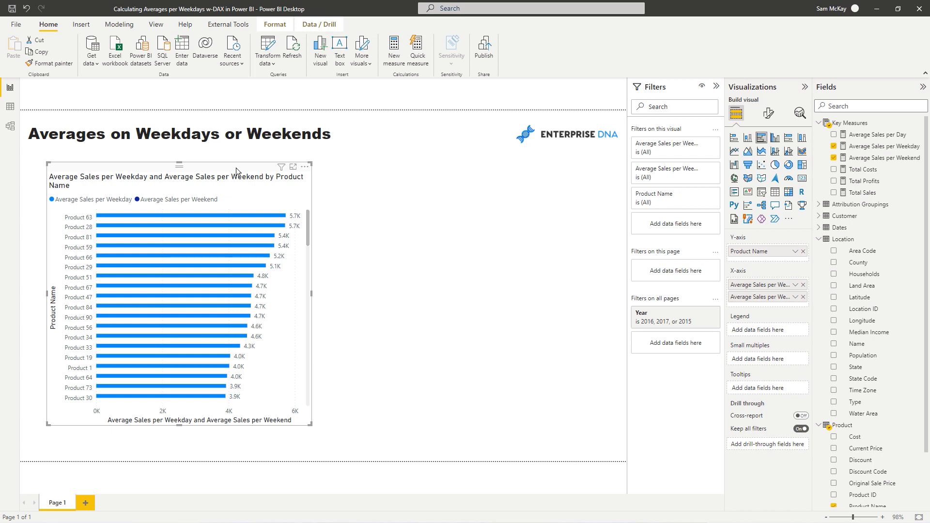
Step: Select the weekday versus weekend comparison chart
left_click(884, 156)
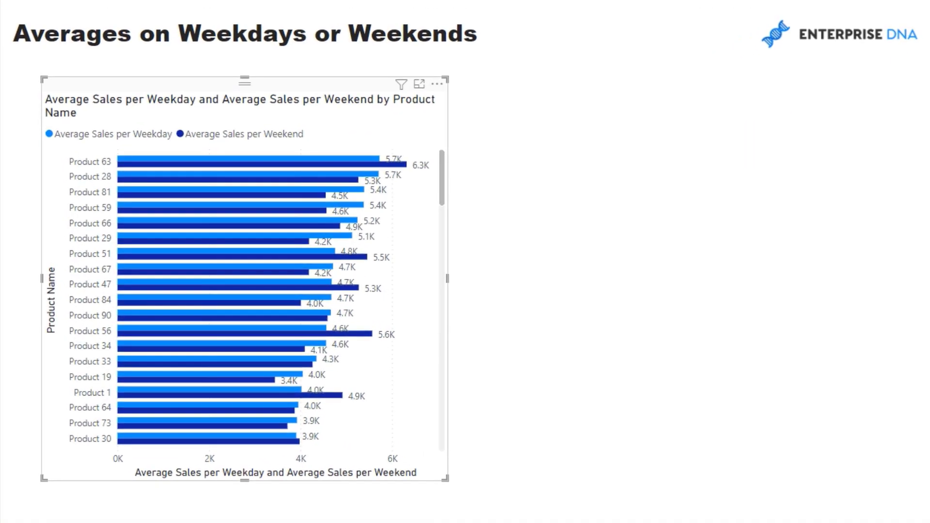
mouse_move(302, 114)
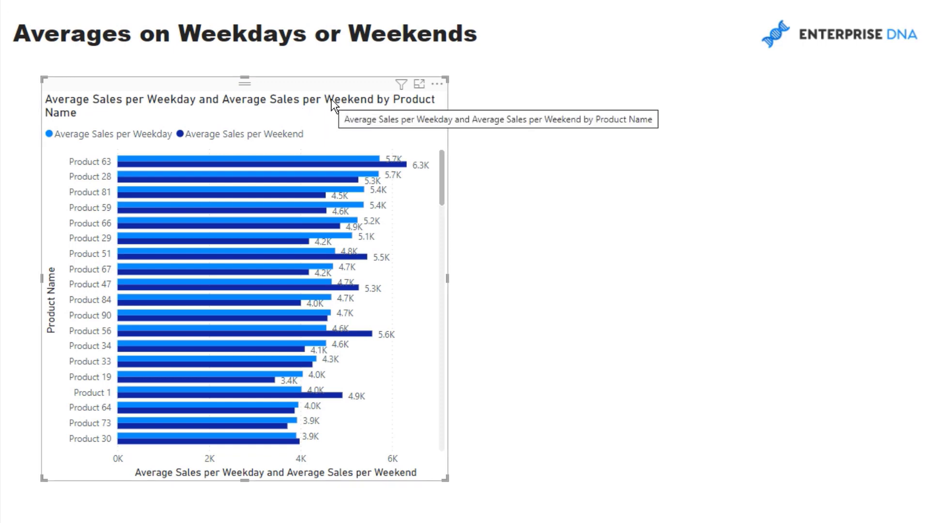
mouse_move(344, 122)
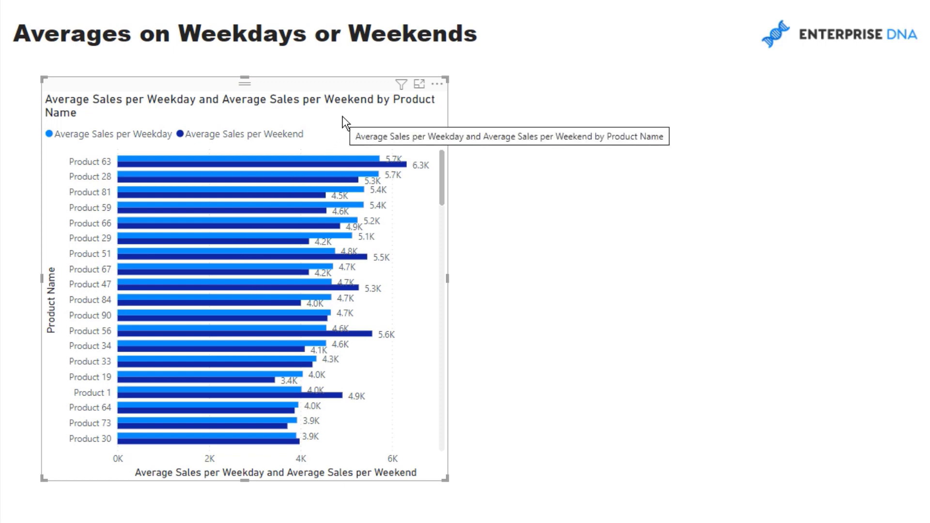
mouse_move(348, 130)
type("A")
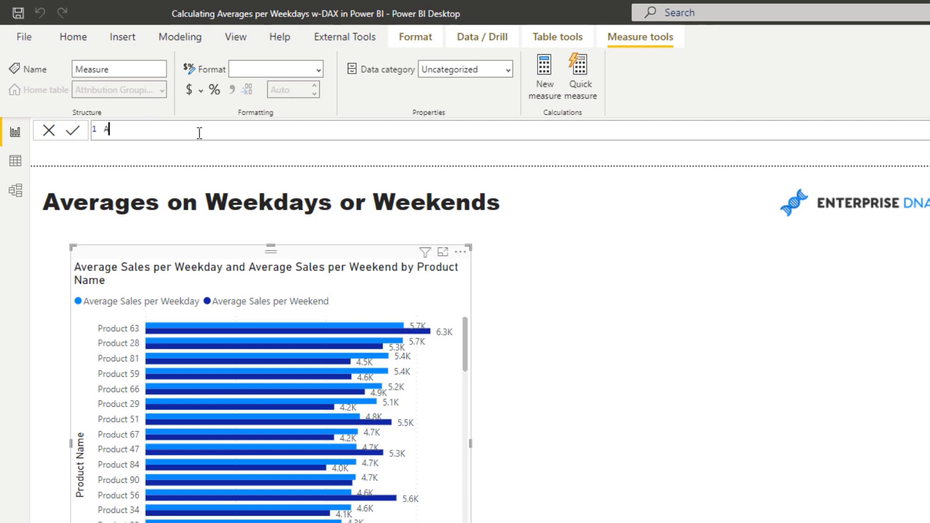
Step: Enter Average Sales Diff. = Average Sales per Weekday minus Average Sales per Weekend
type("verage Sales Diff. =")
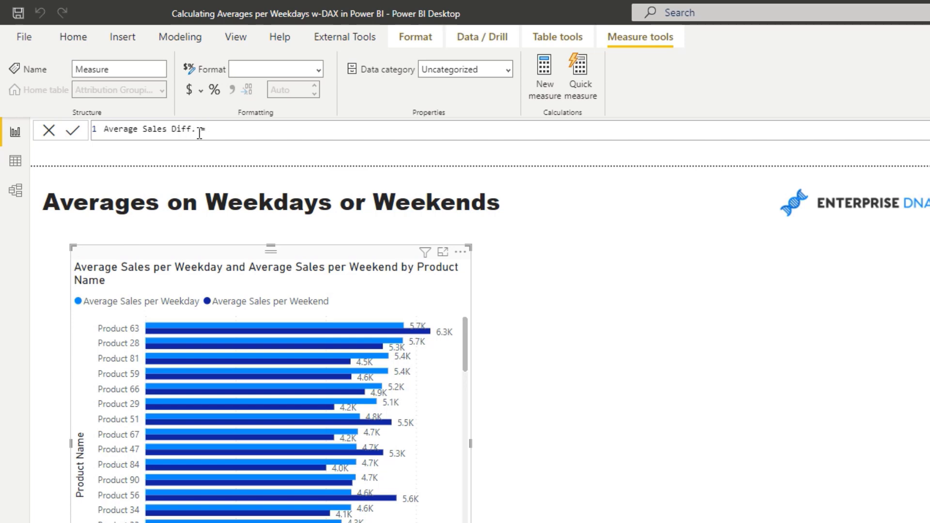
type("'Key Measures'[Average Sales per Weekday]")
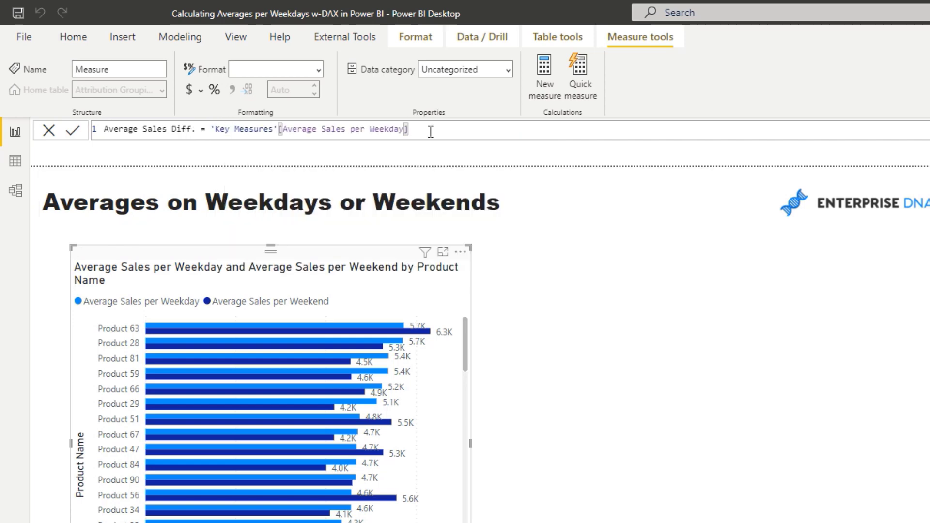
type("- 'Key Measures'[Average Sales per Weekend]")
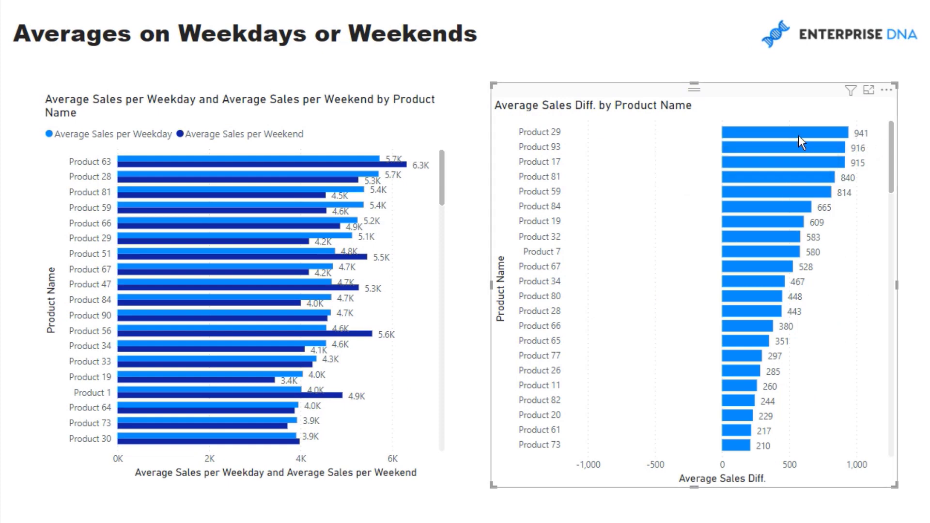
mouse_move(619, 132)
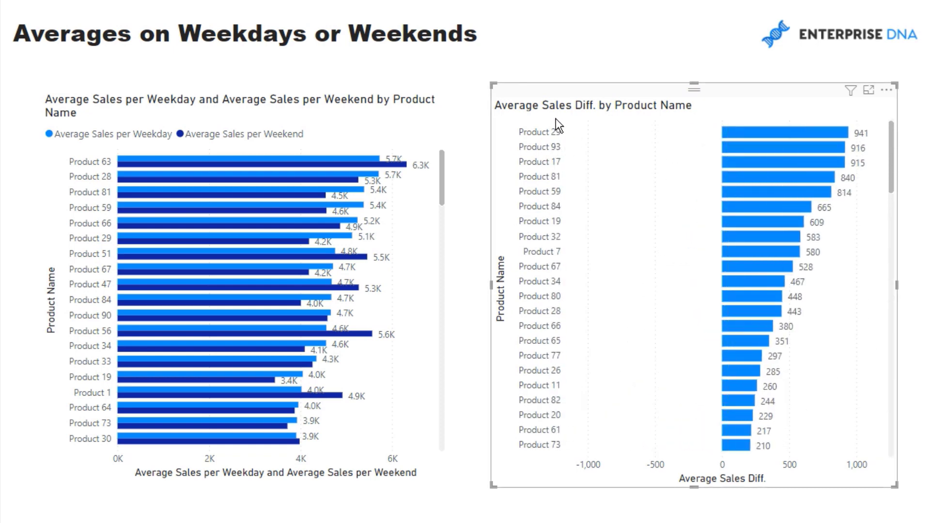
mouse_move(547, 101)
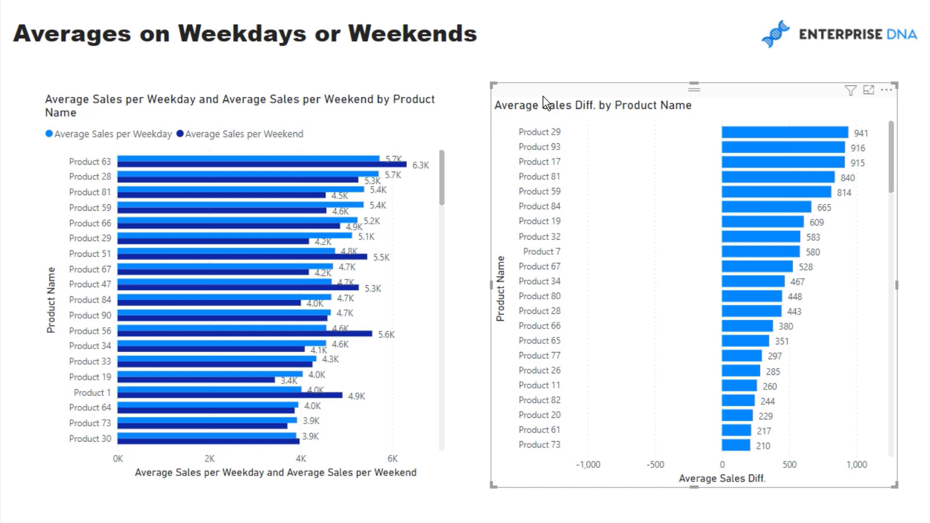
mouse_move(351, 92)
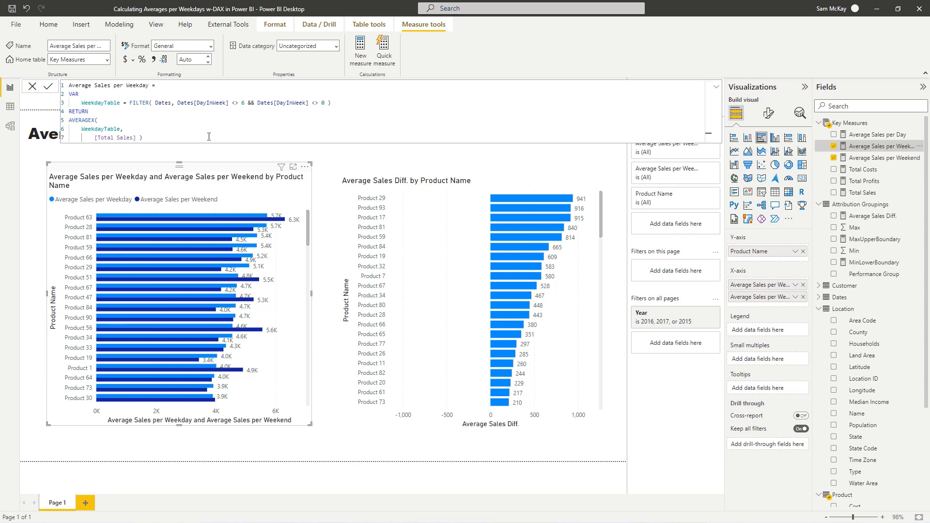
mouse_move(208, 136)
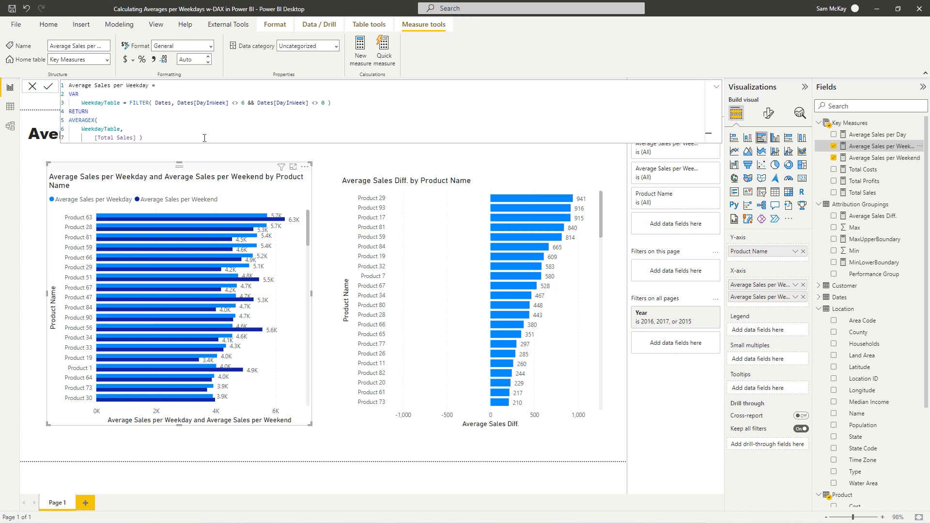
mouse_move(196, 141)
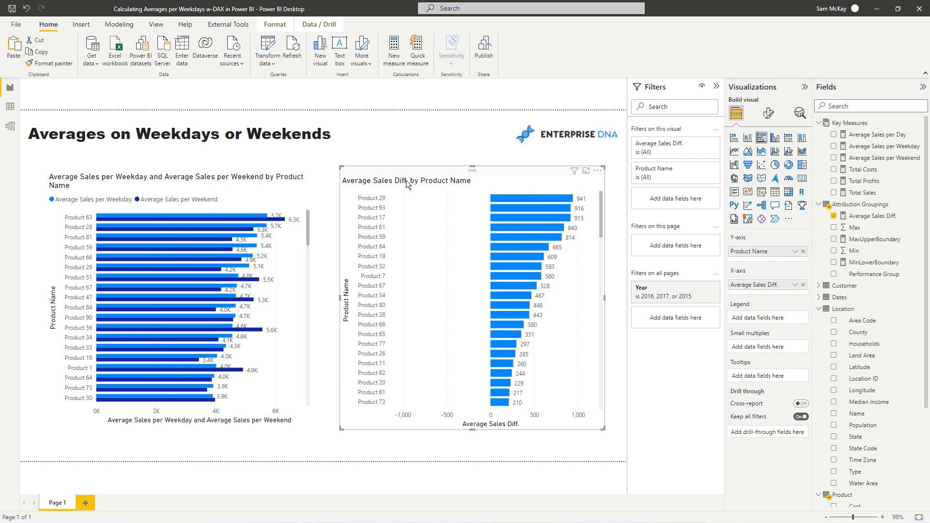
mouse_move(407, 185)
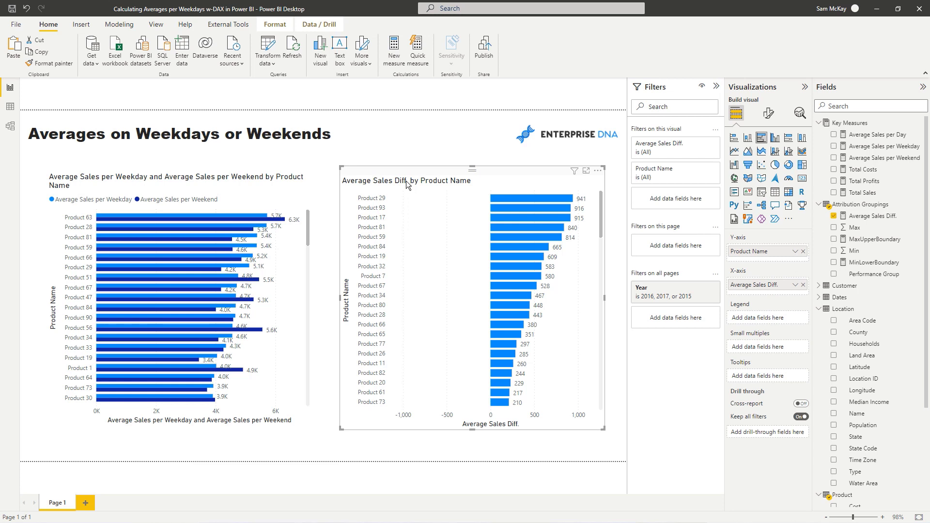